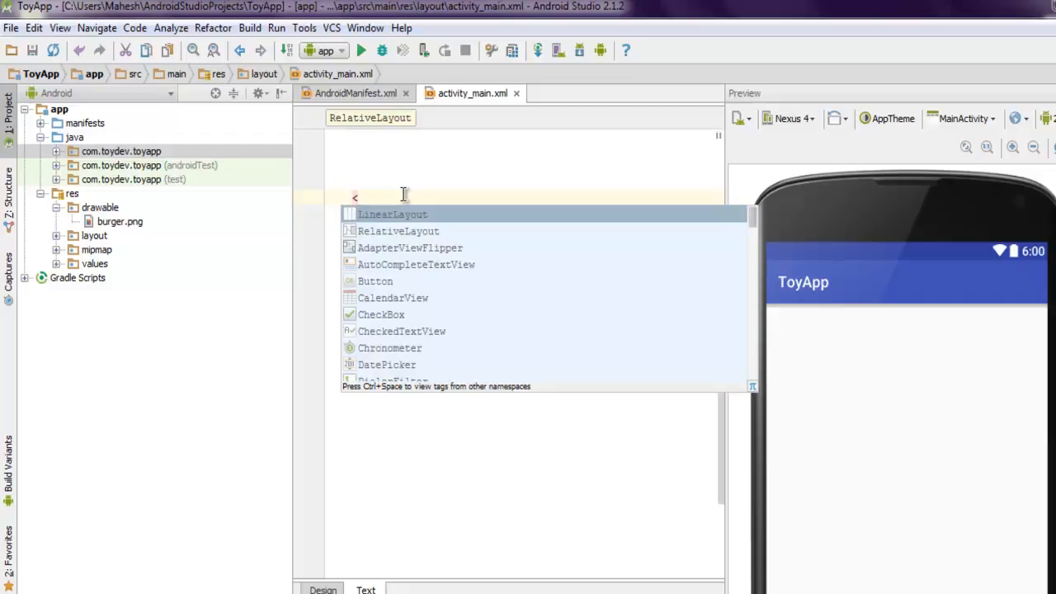
# Step: Add a LinearLayout root with match_parent width and height
pyautogui.click(392, 213)
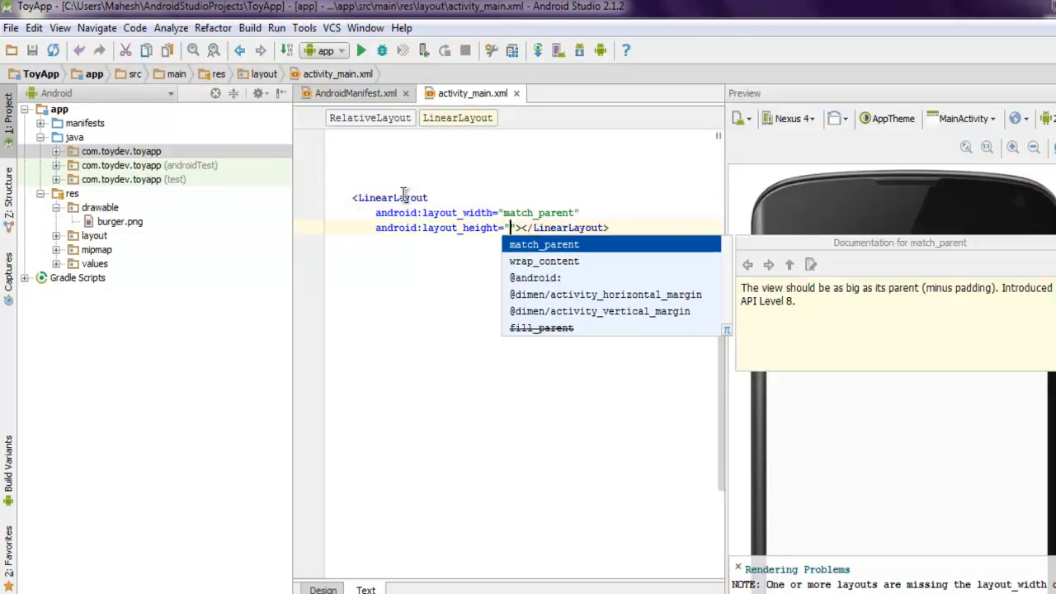
pyautogui.click(543, 244)
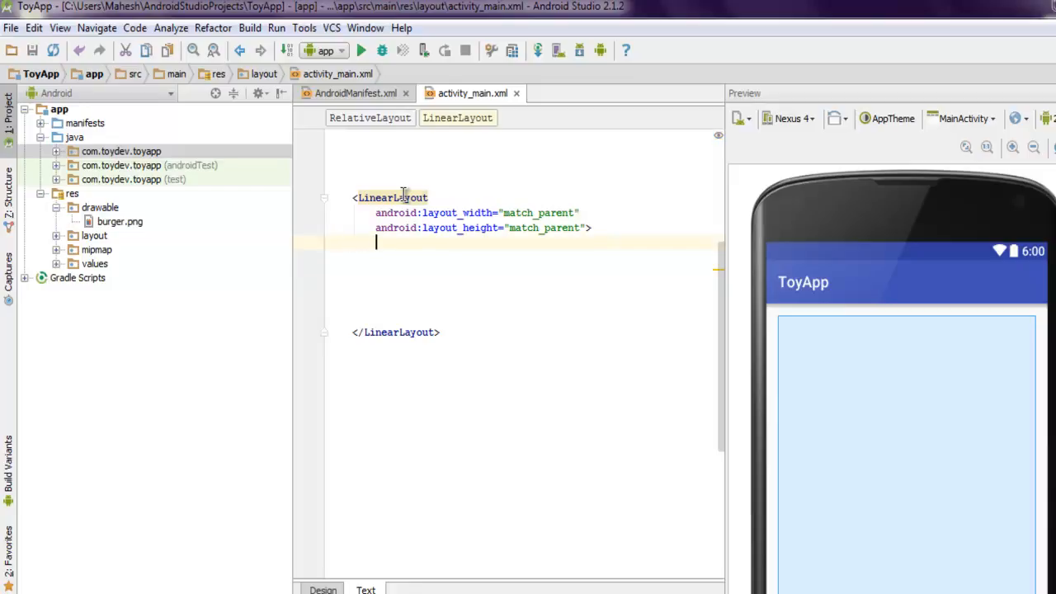
# Step: Add android:orientation="vertical" to the LinearLayout tag and close it
pyautogui.write('android:orientat')
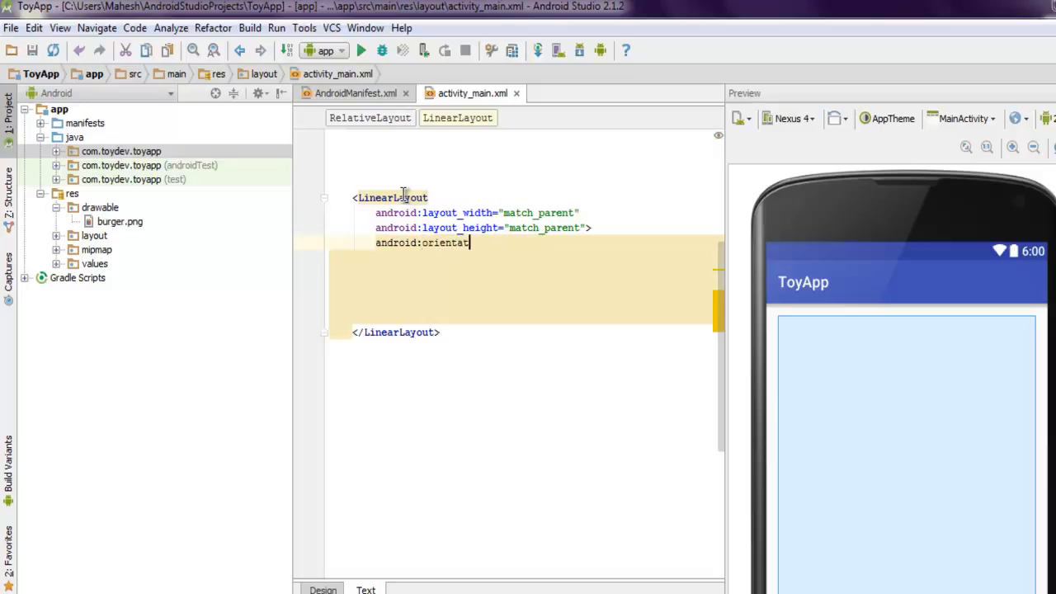
pyautogui.write('ion=')
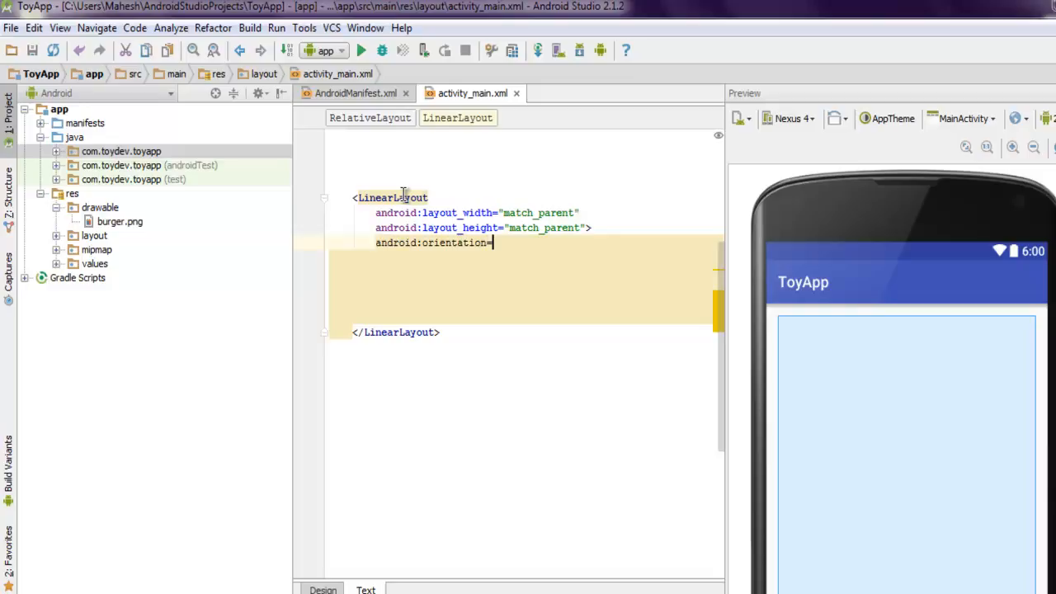
pyautogui.write('"')
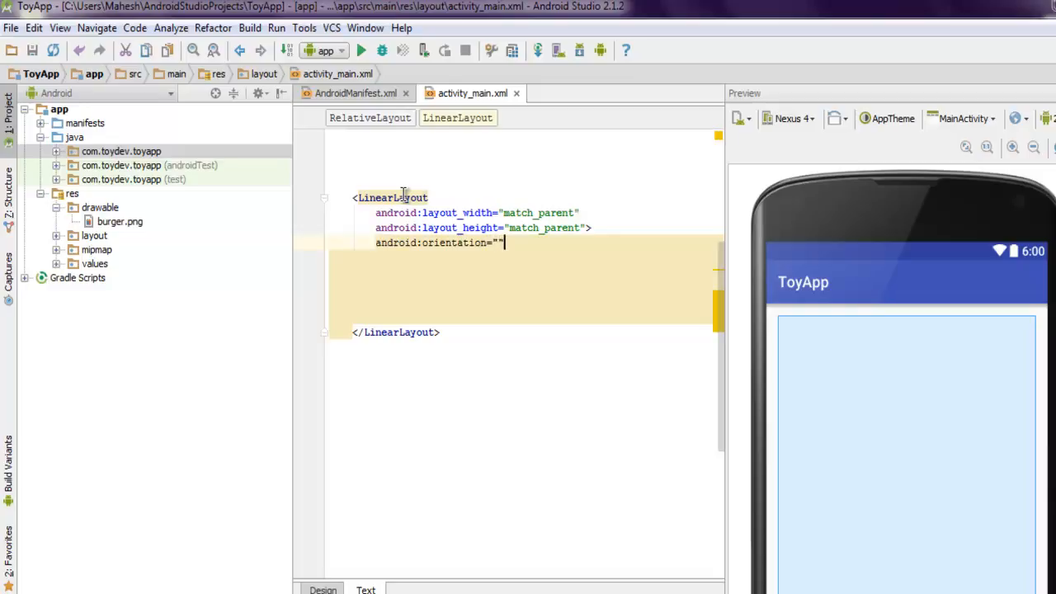
pyautogui.write('verti')
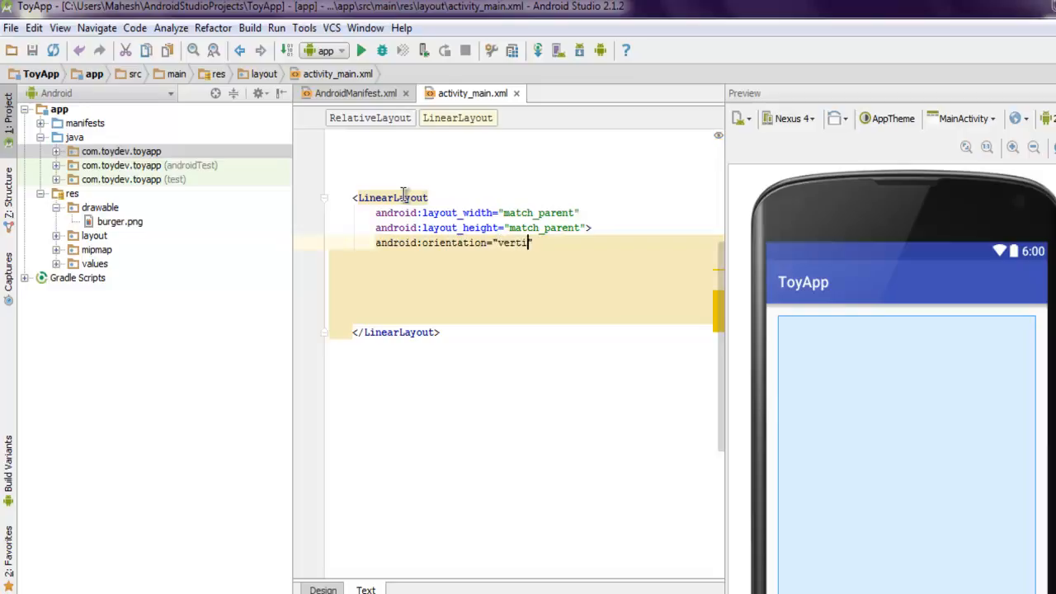
pyautogui.write('cal">')
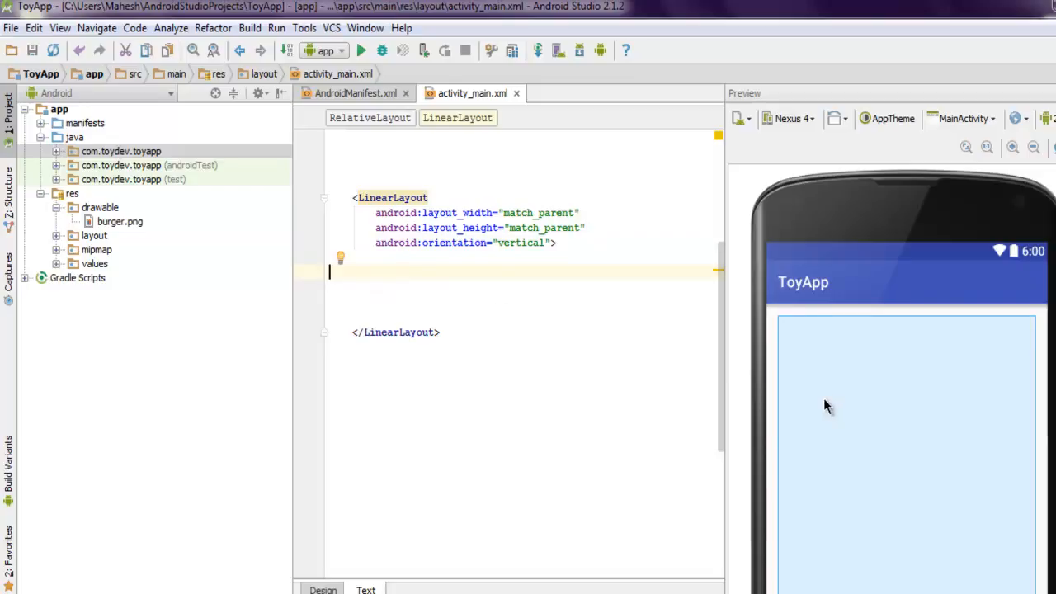
pyautogui.moveTo(1027, 326)
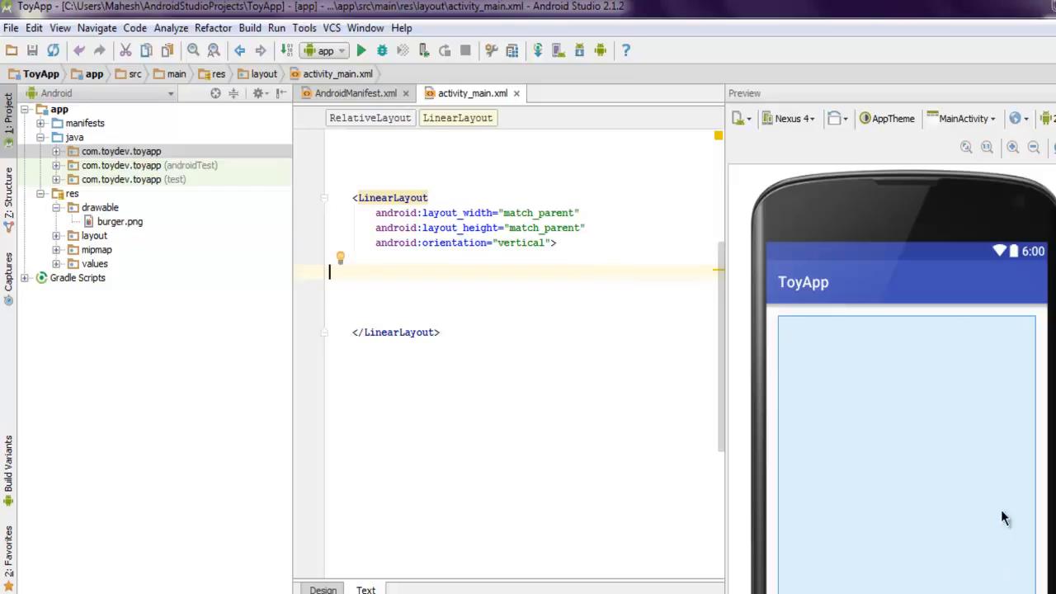
pyautogui.moveTo(549, 293)
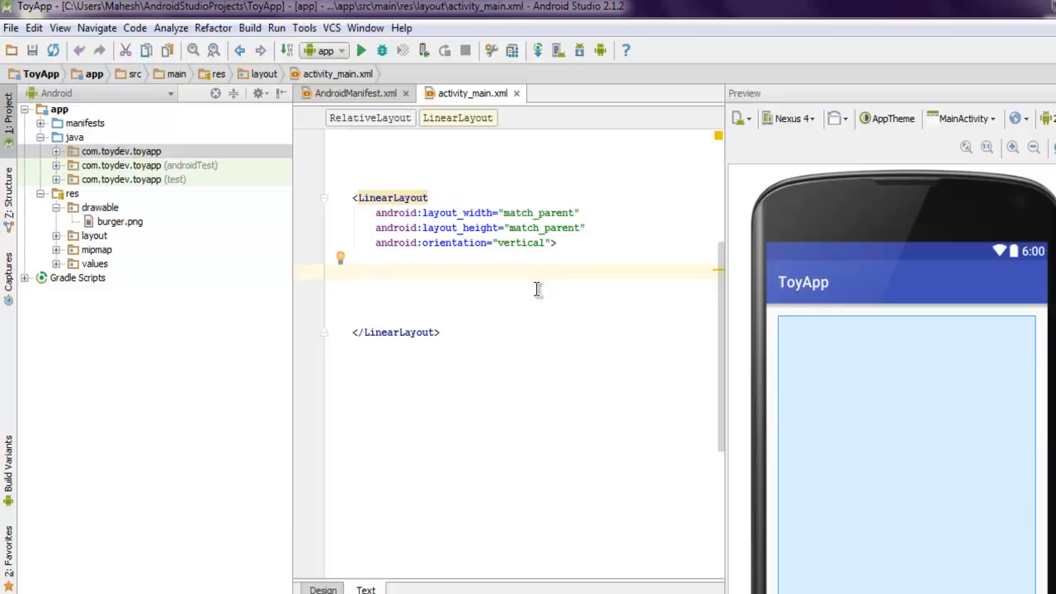
# Step: Add a wrap_content Button with android:text "Hello" inside the LinearLayout
pyautogui.write('<Button')
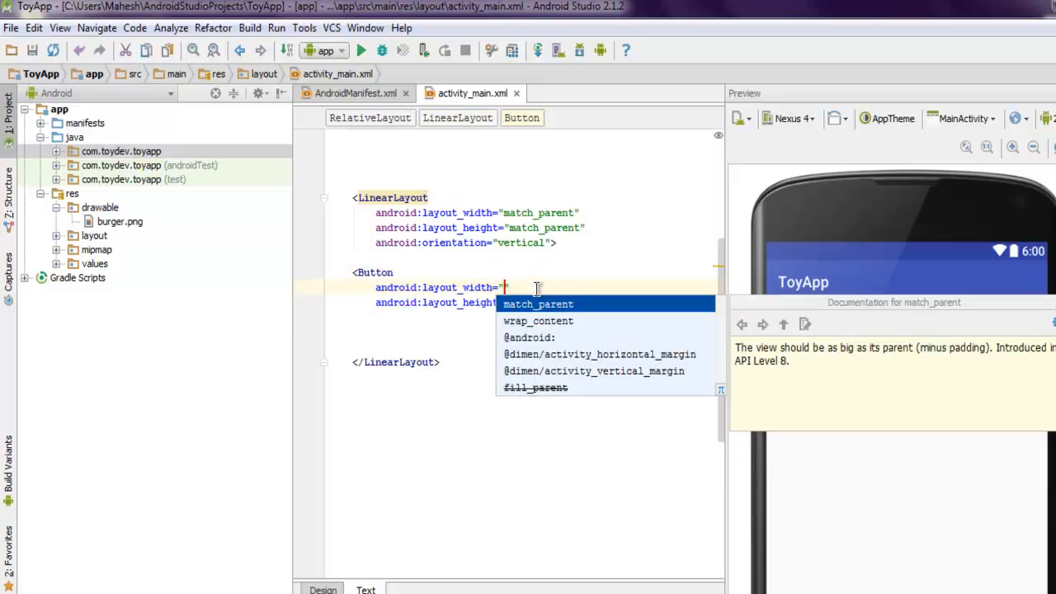
pyautogui.click(538, 320)
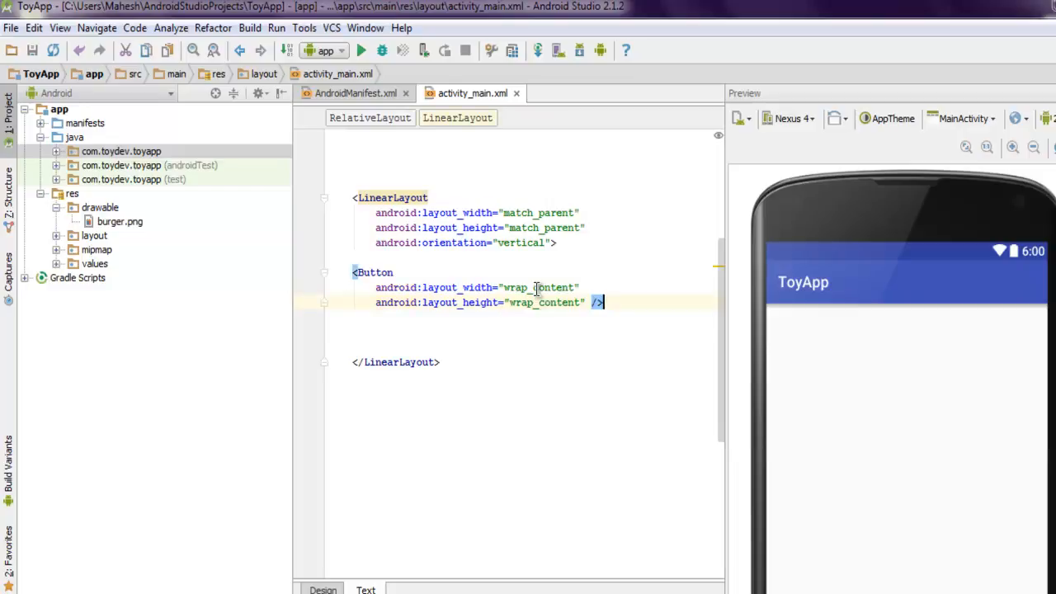
pyautogui.press('enter')
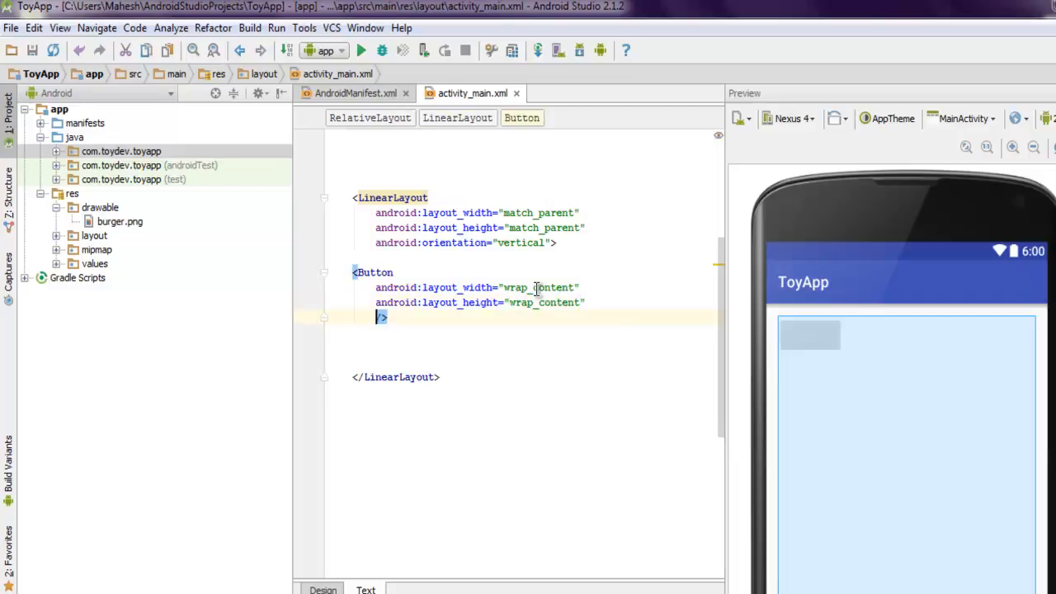
pyautogui.write('android')
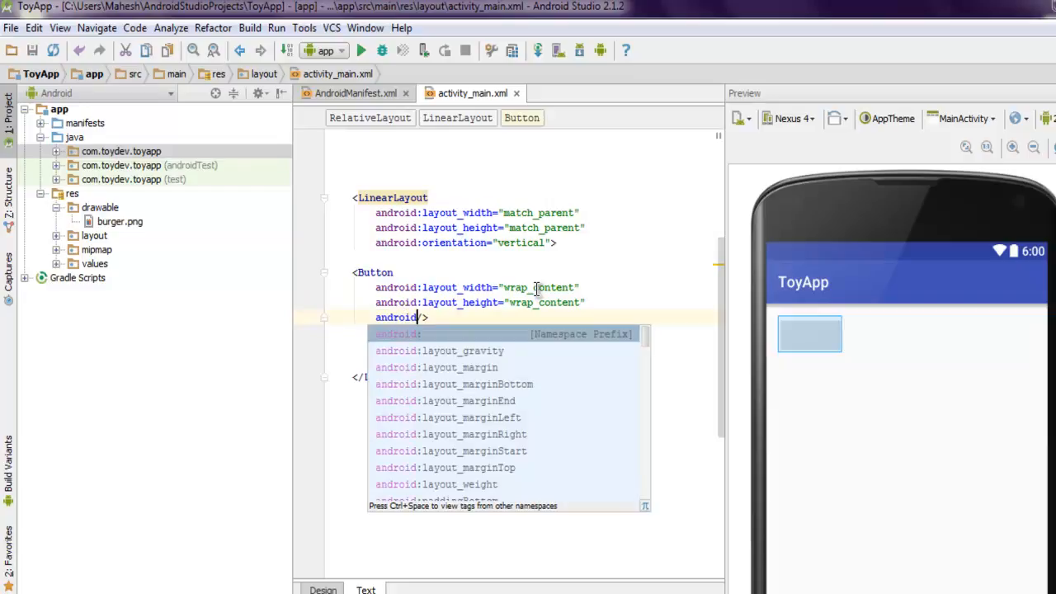
pyautogui.write('text="')
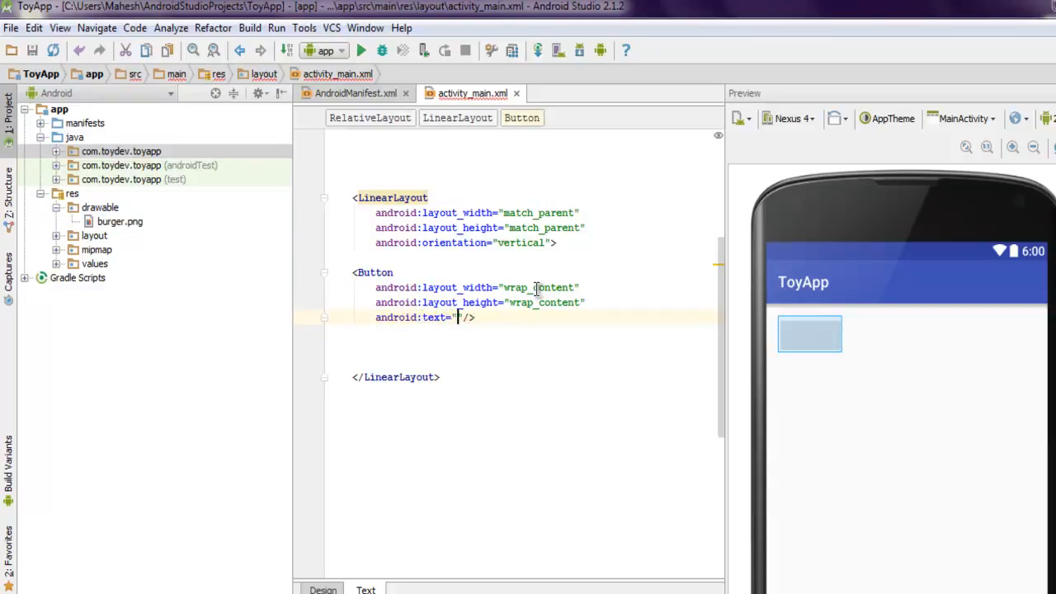
pyautogui.write('Hello')
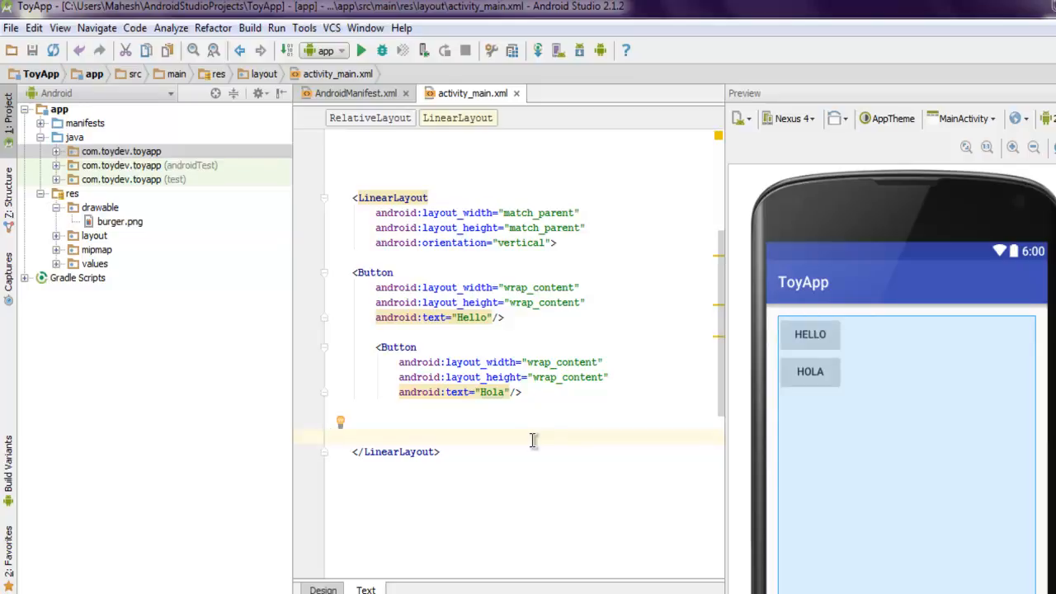
pyautogui.moveTo(810, 334)
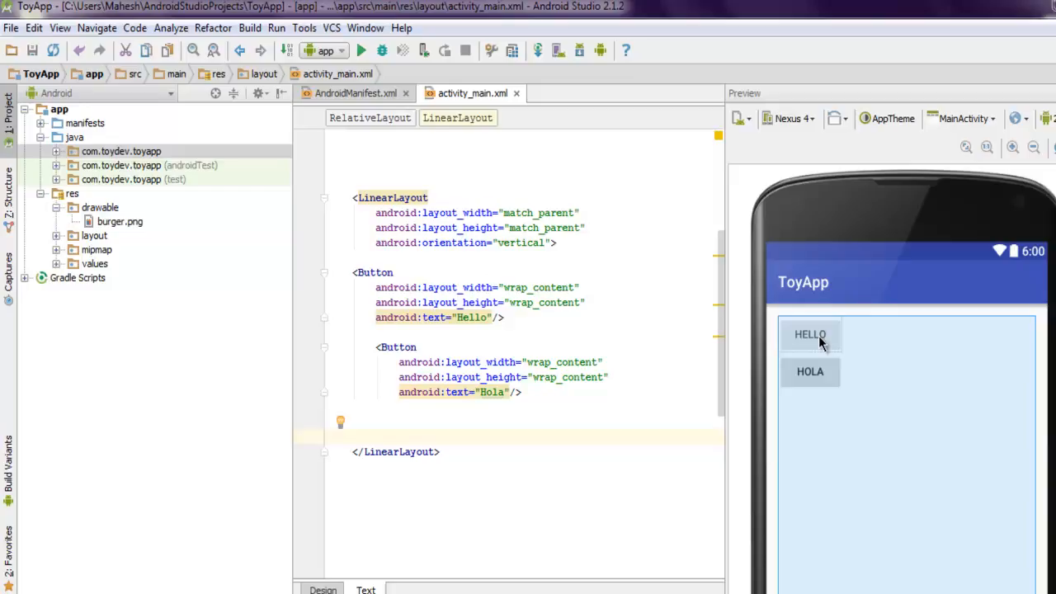
pyautogui.moveTo(830, 346)
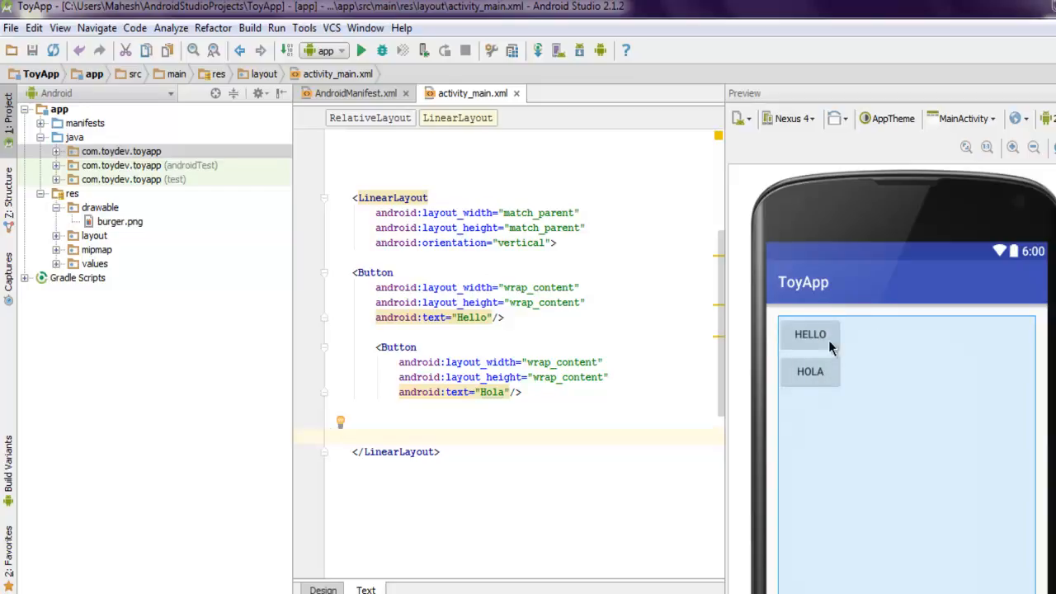
pyautogui.moveTo(932, 374)
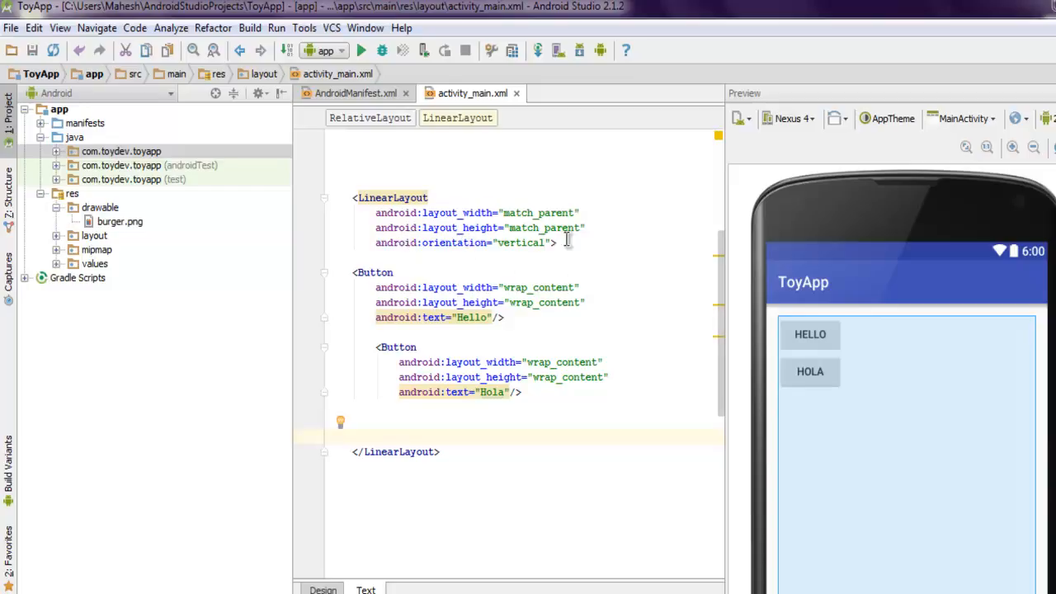
pyautogui.moveTo(798, 396)
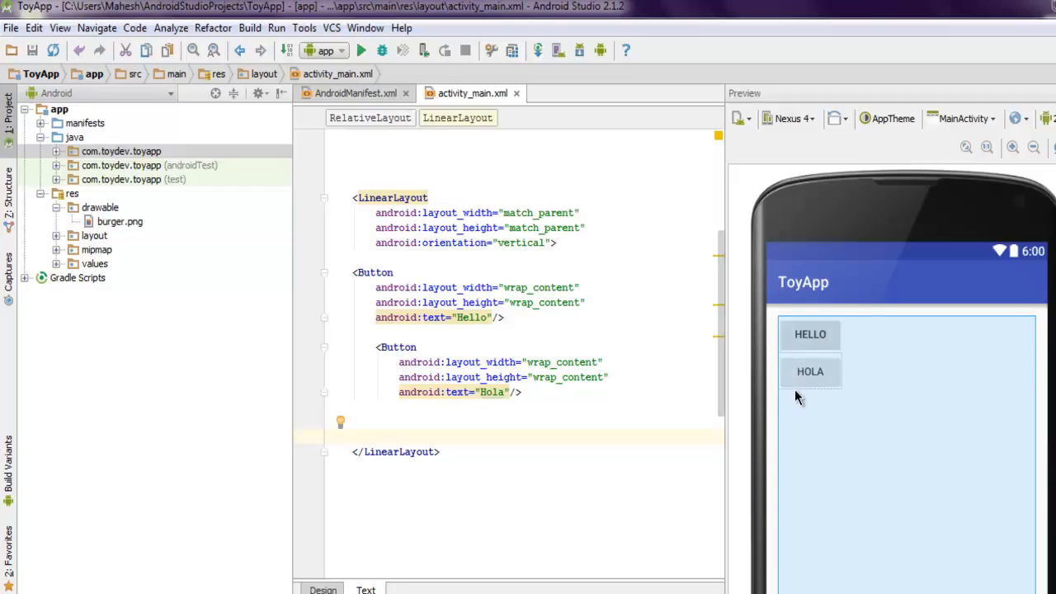
pyautogui.moveTo(804, 442)
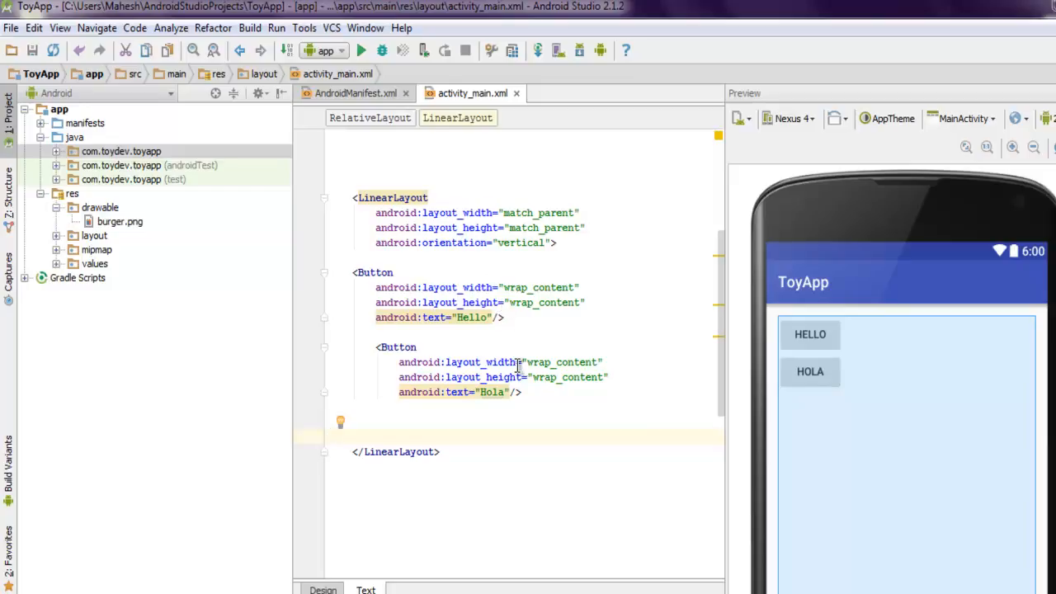
pyautogui.moveTo(788, 436)
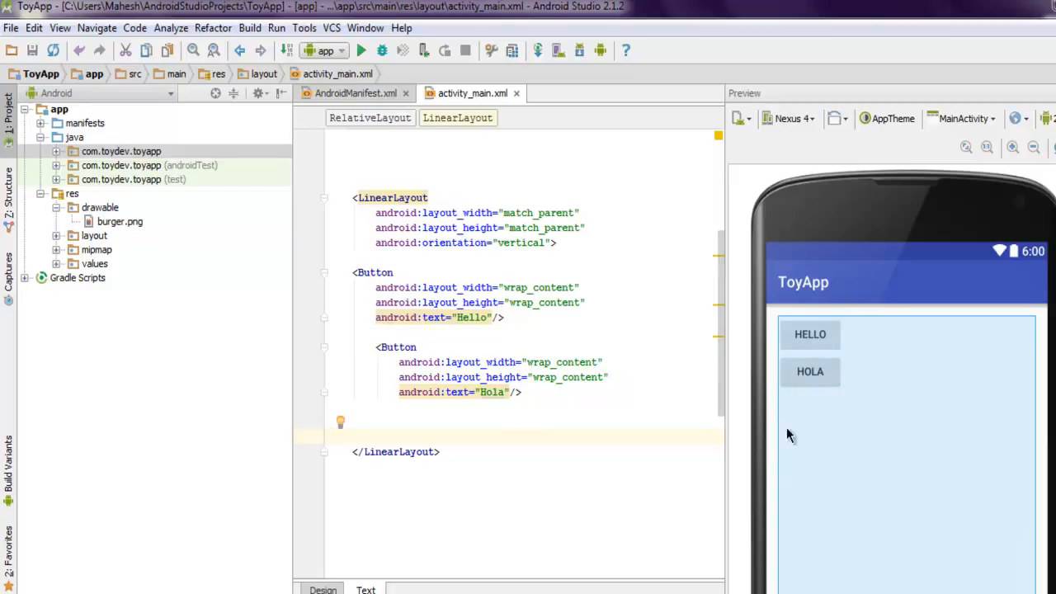
pyautogui.moveTo(783, 412)
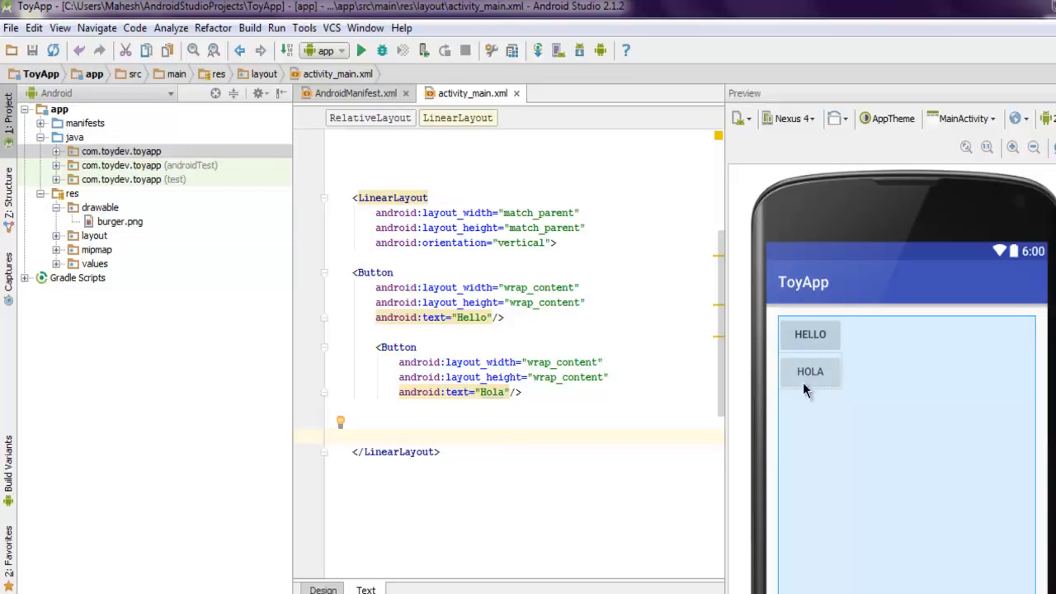
pyautogui.moveTo(798, 487)
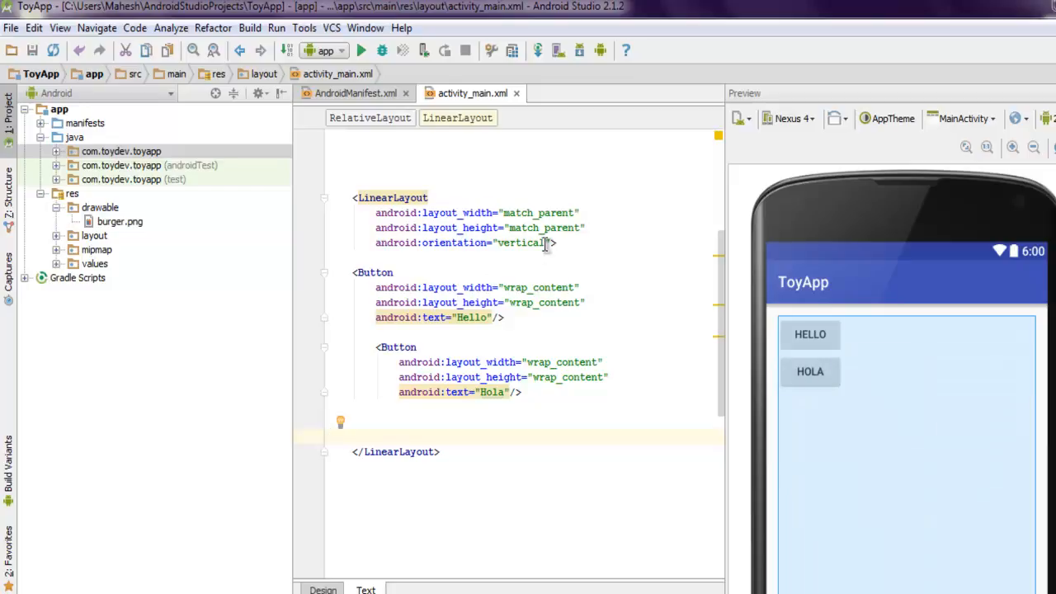
pyautogui.moveTo(570, 251)
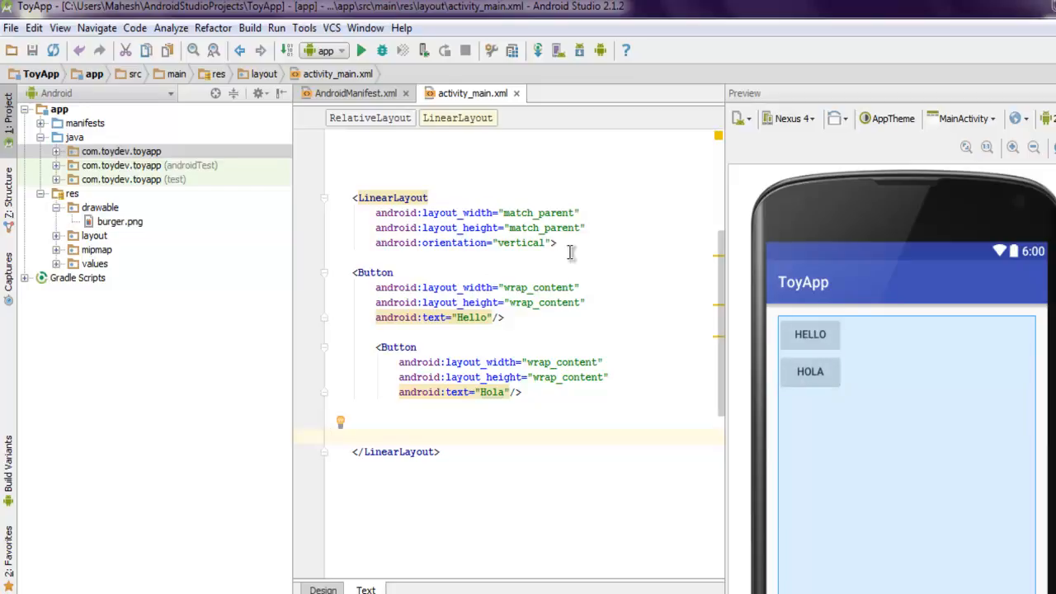
# Step: Change the LinearLayout orientation from vertical to horizontal and refresh the preview
pyautogui.doubleClick(520, 241)
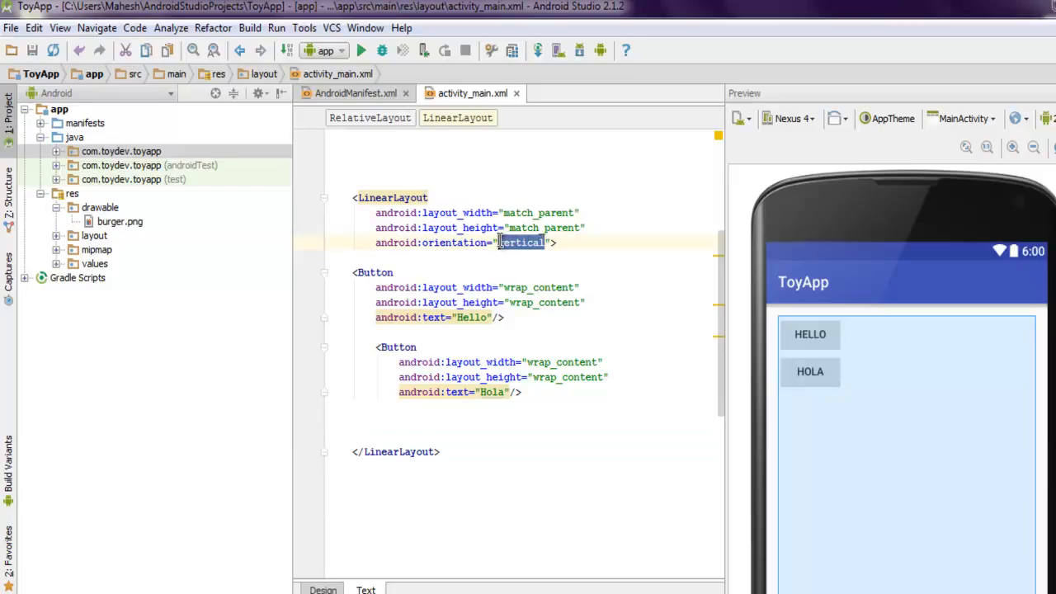
pyautogui.write('horizontal')
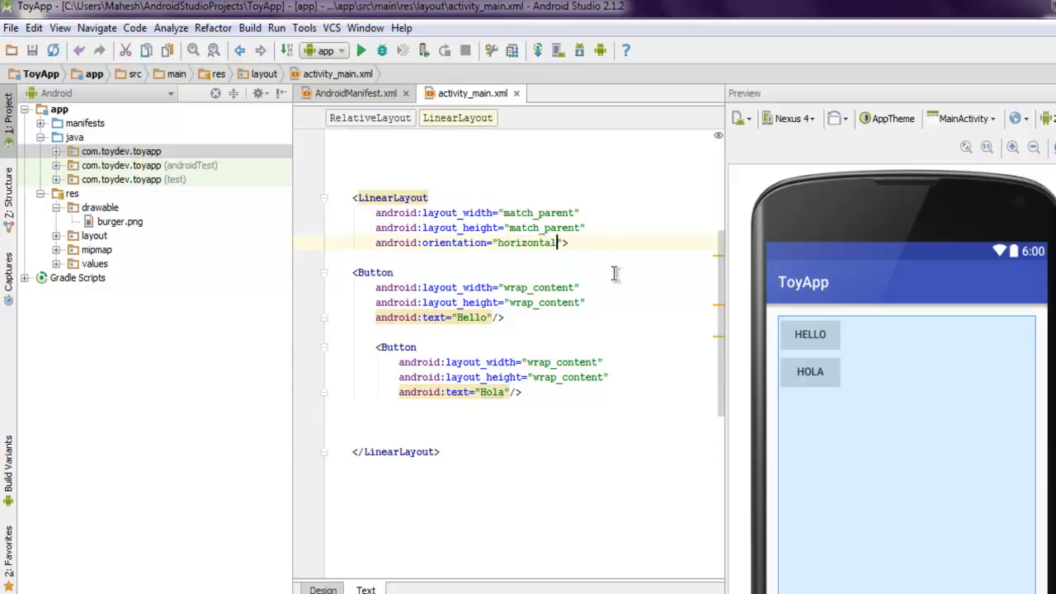
pyautogui.click(373, 272)
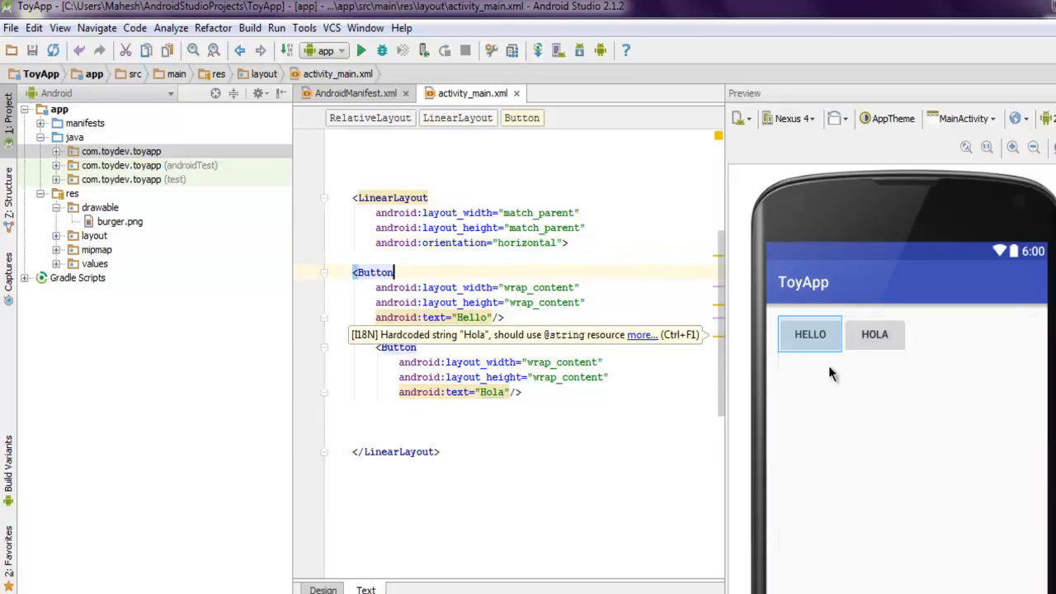